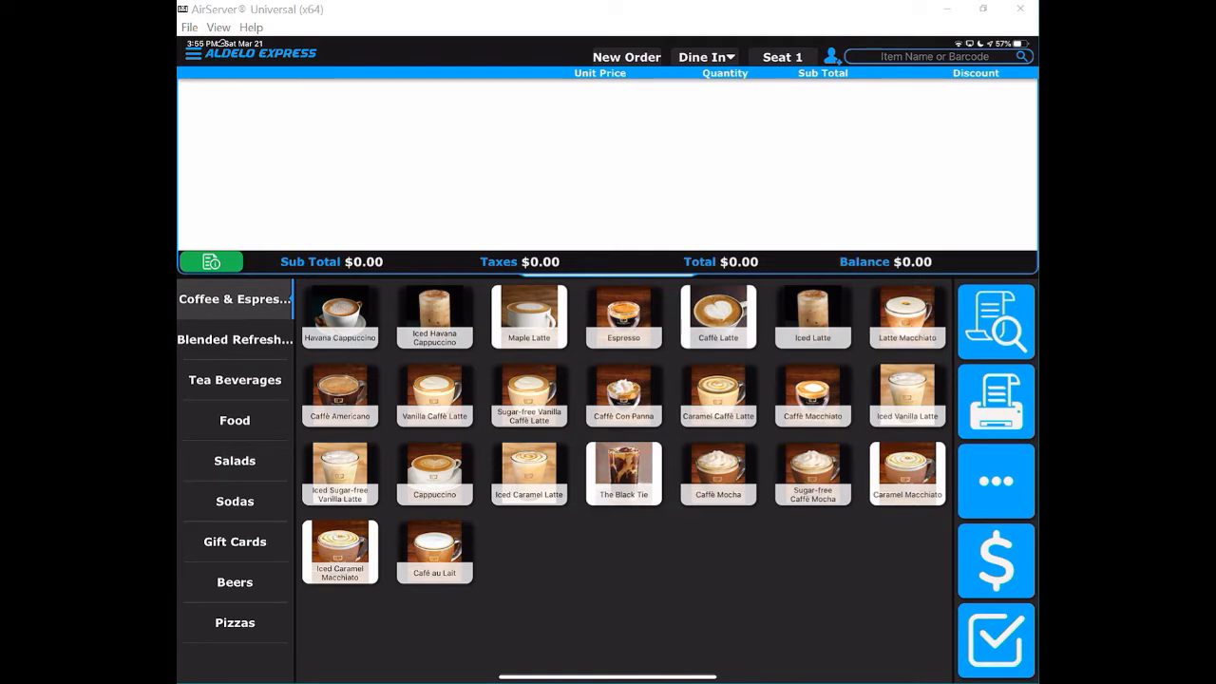
Step: Add a Coffee-Free Vanilla Javiva ($4.95) from Blended Refreshments to the order
left_click(235, 339)
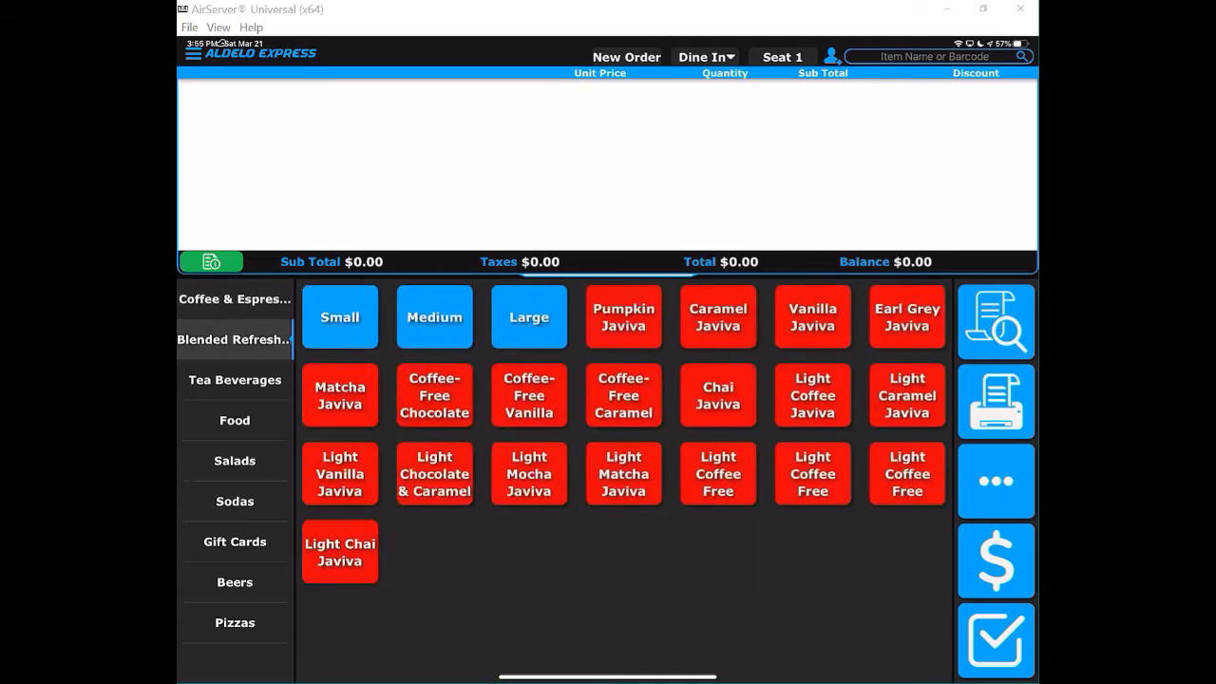
left_click(529, 396)
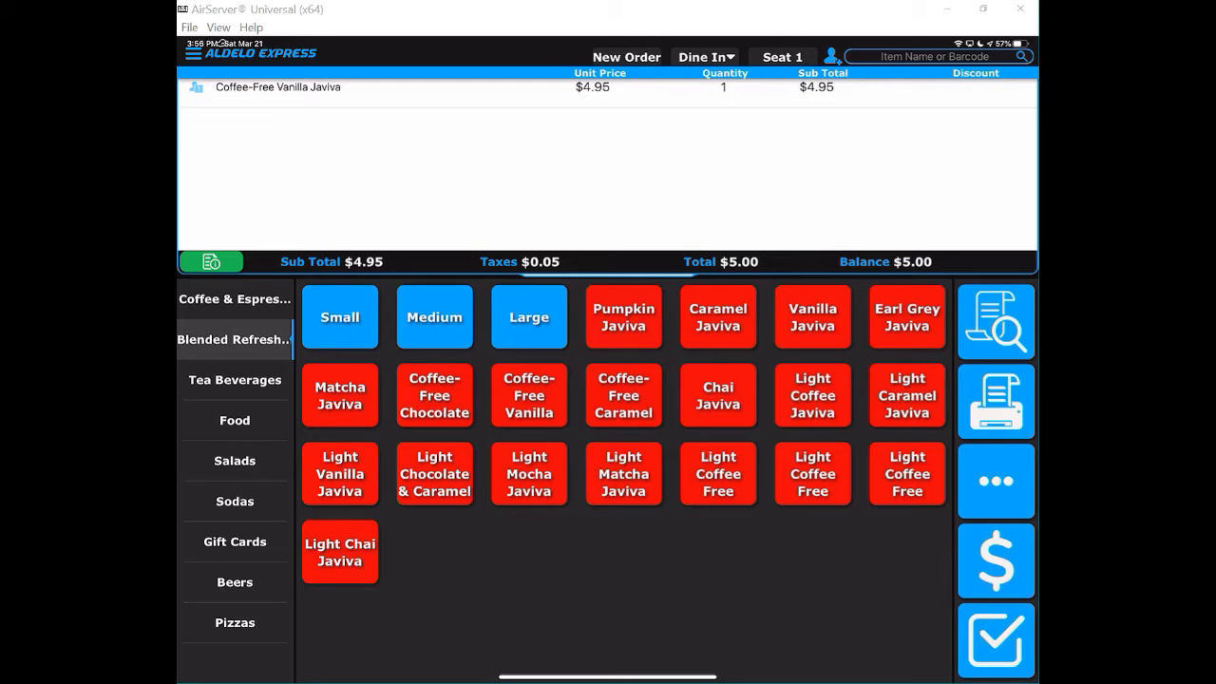
Step: Add a Medium Coconut Crème Javiva ($5.50), skipping the whipped cream add-on
left_click(434, 317)
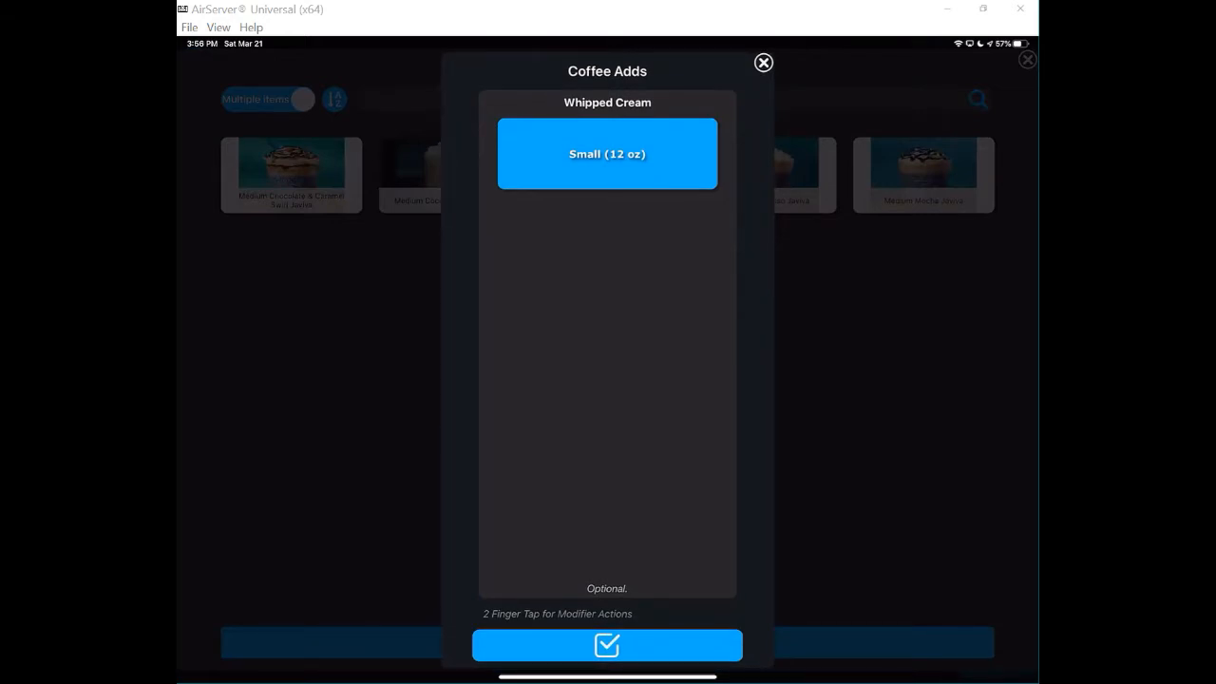
left_click(606, 646)
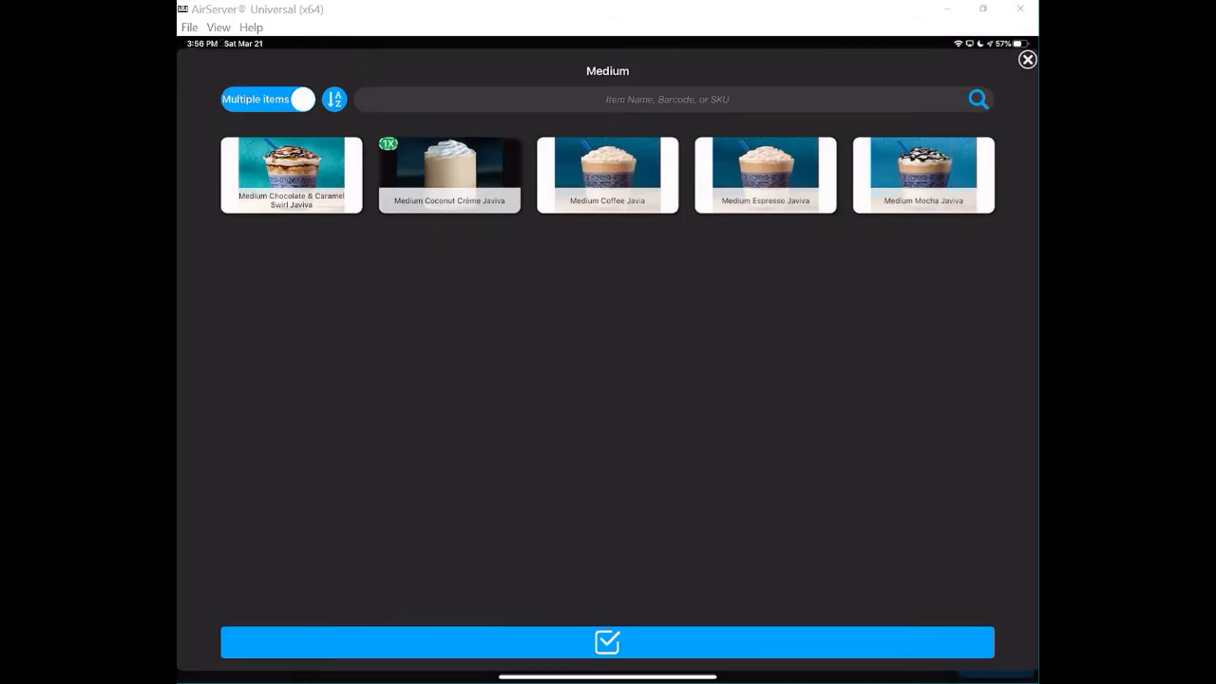
left_click(604, 642)
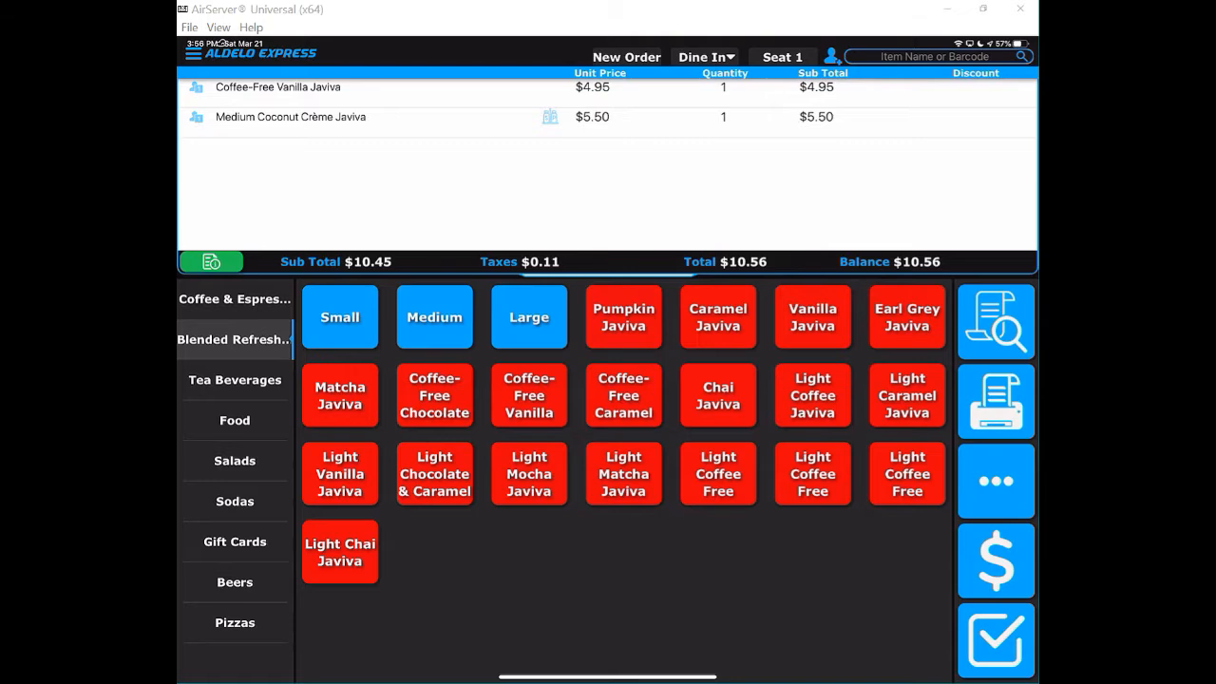
Step: Add two Small ($7.90) and three Medium ($13.50) Havana Cappuccinos from Coffee & Espresso
left_click(234, 298)
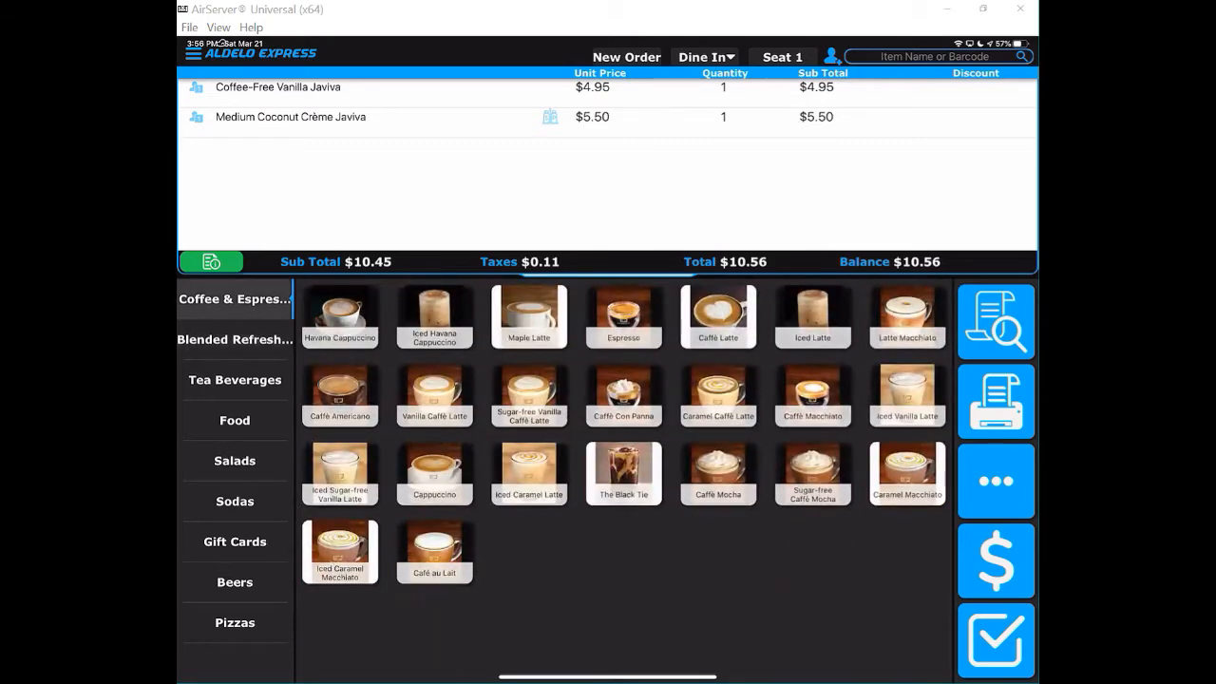
left_click(339, 317)
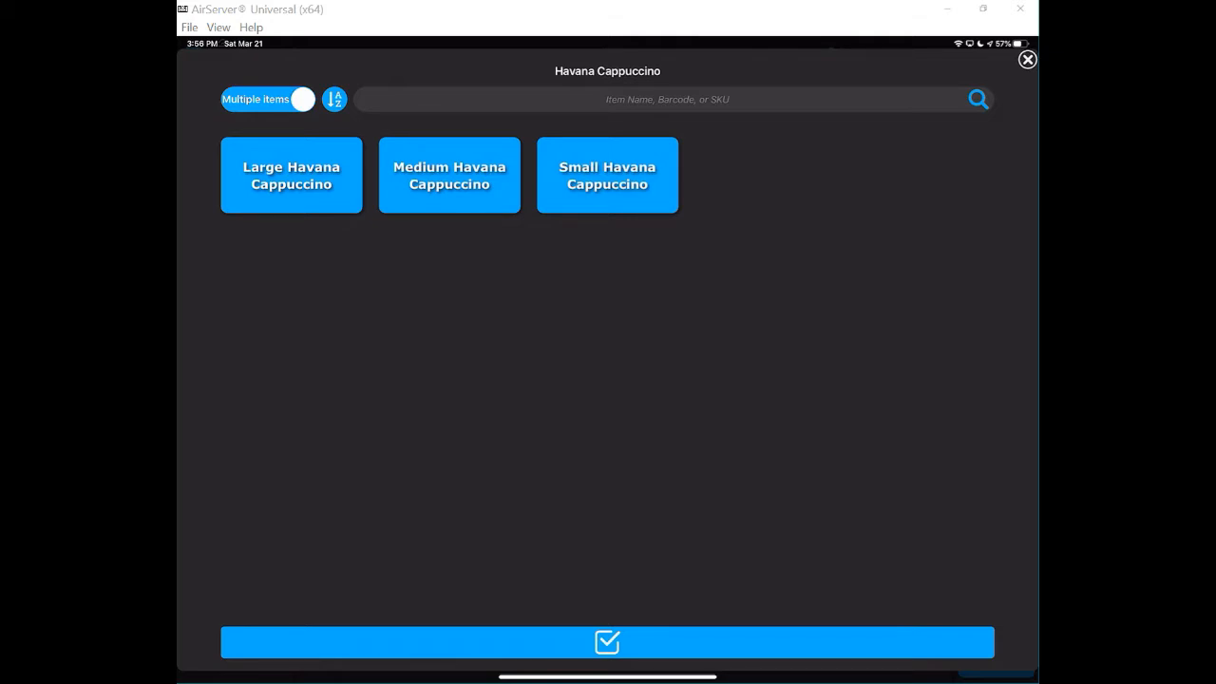
left_click(607, 175)
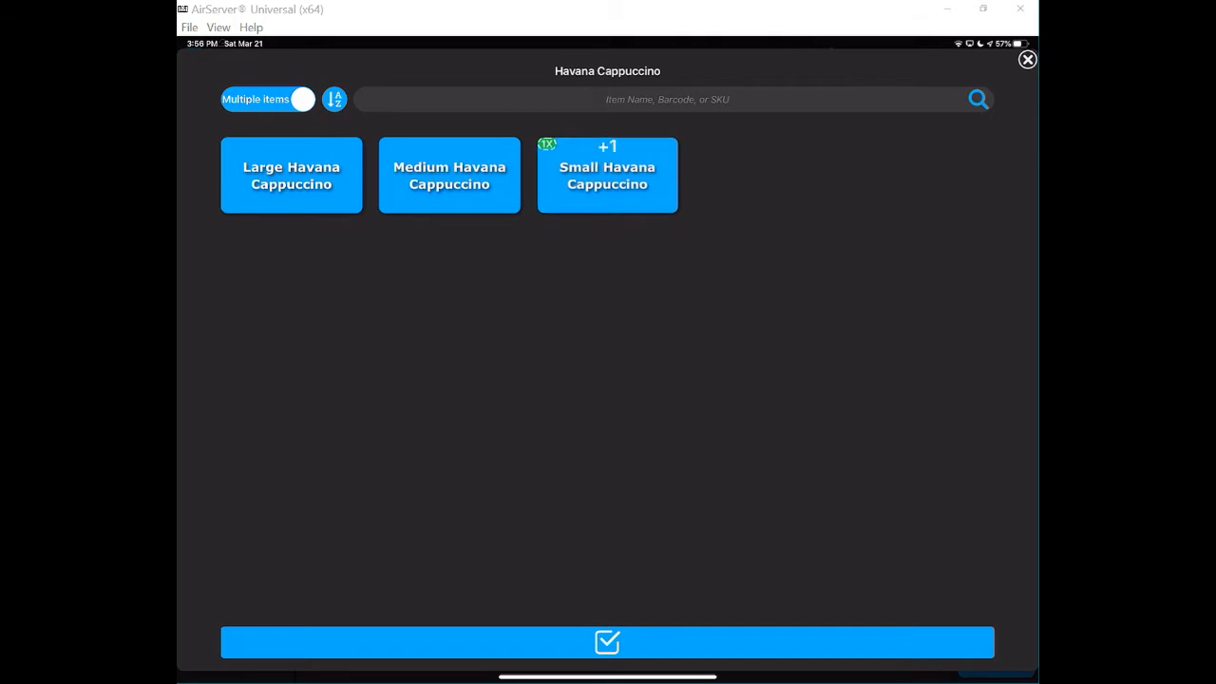
left_click(450, 175)
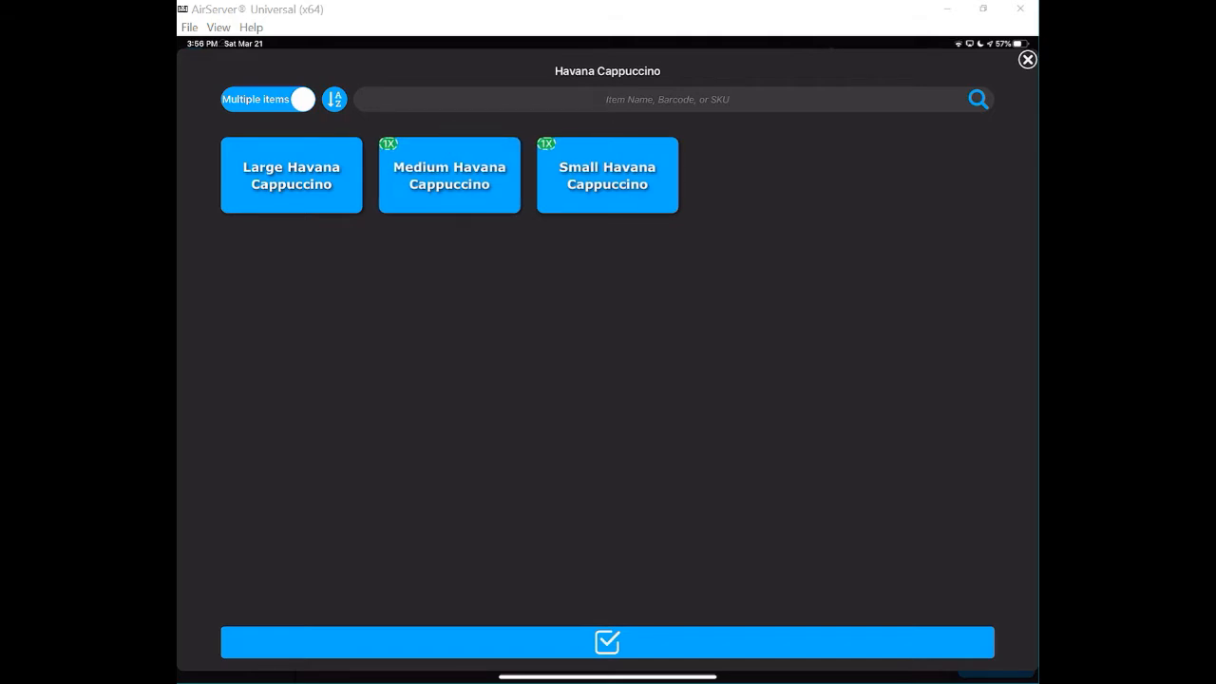
left_click(449, 175)
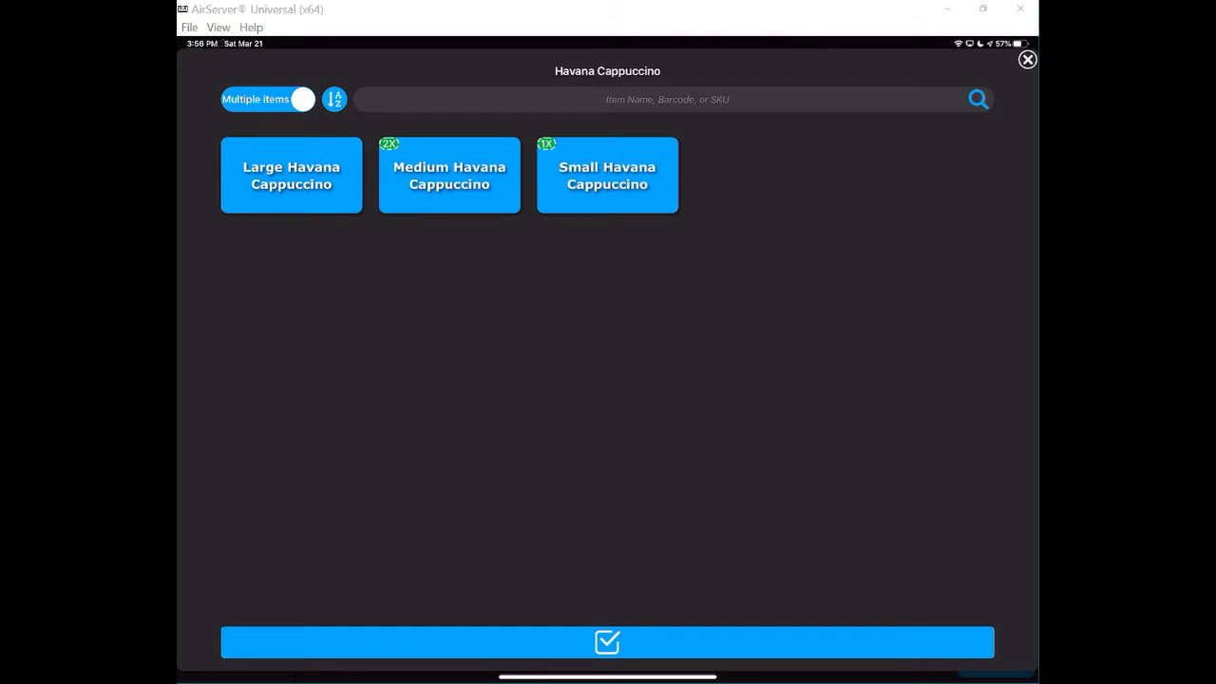
left_click(604, 642)
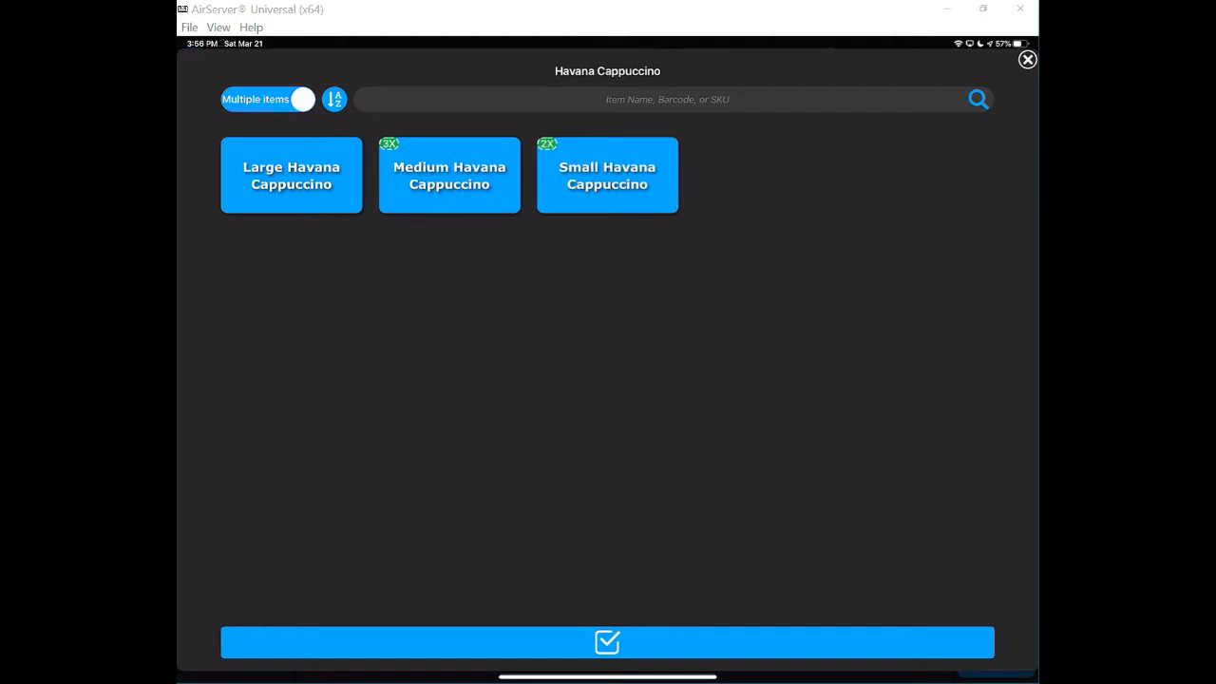
left_click(605, 641)
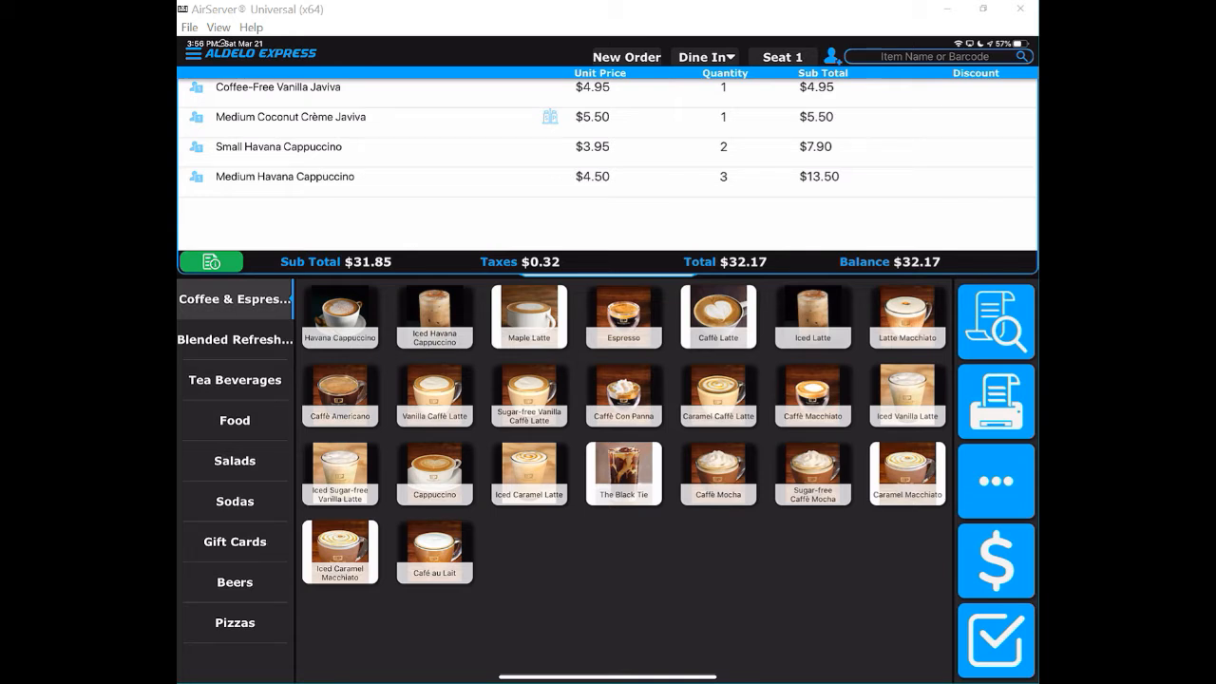
Step: Pay the $36.72 order with exact cash and open new order 001-537
left_click(434, 317)
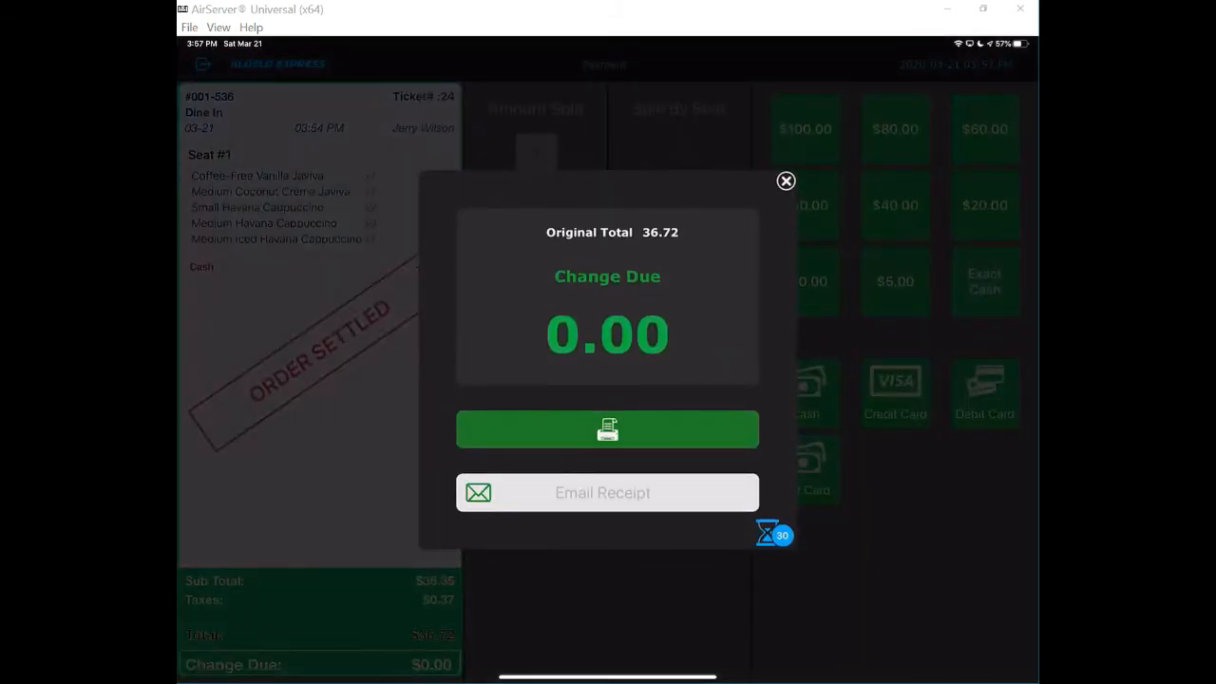
left_click(785, 180)
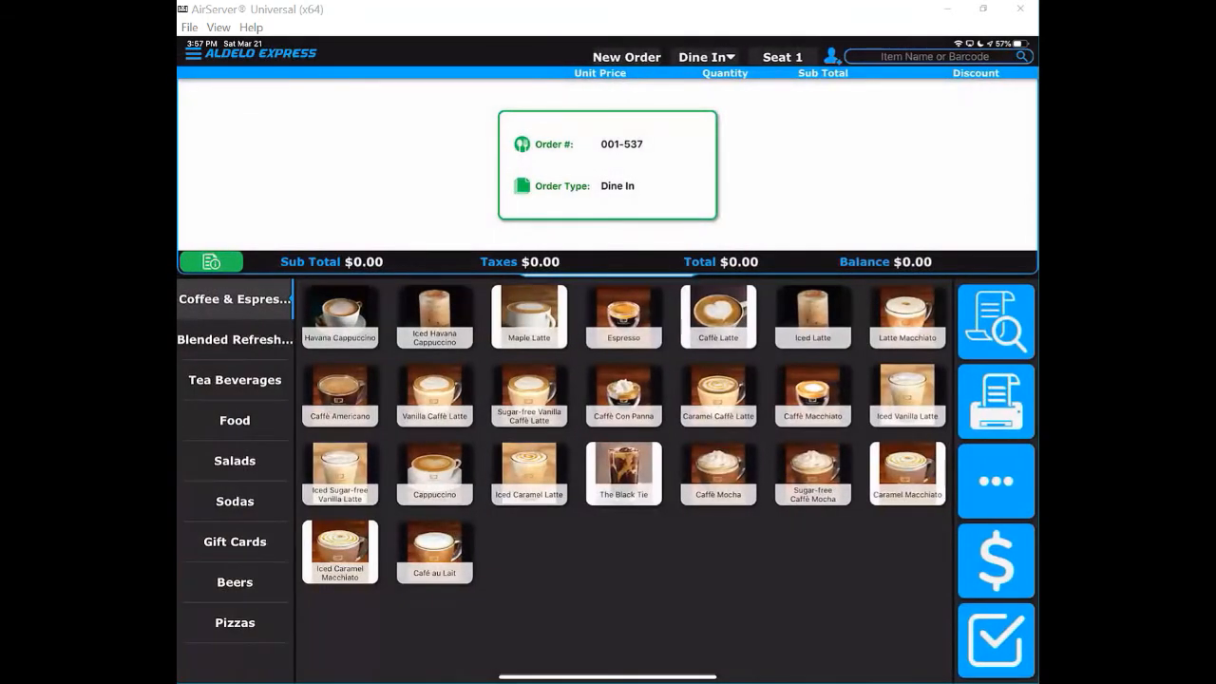
Step: Add a Medium Burger Combo with ketchup, mustard, onions and a regular drink
left_click(235, 339)
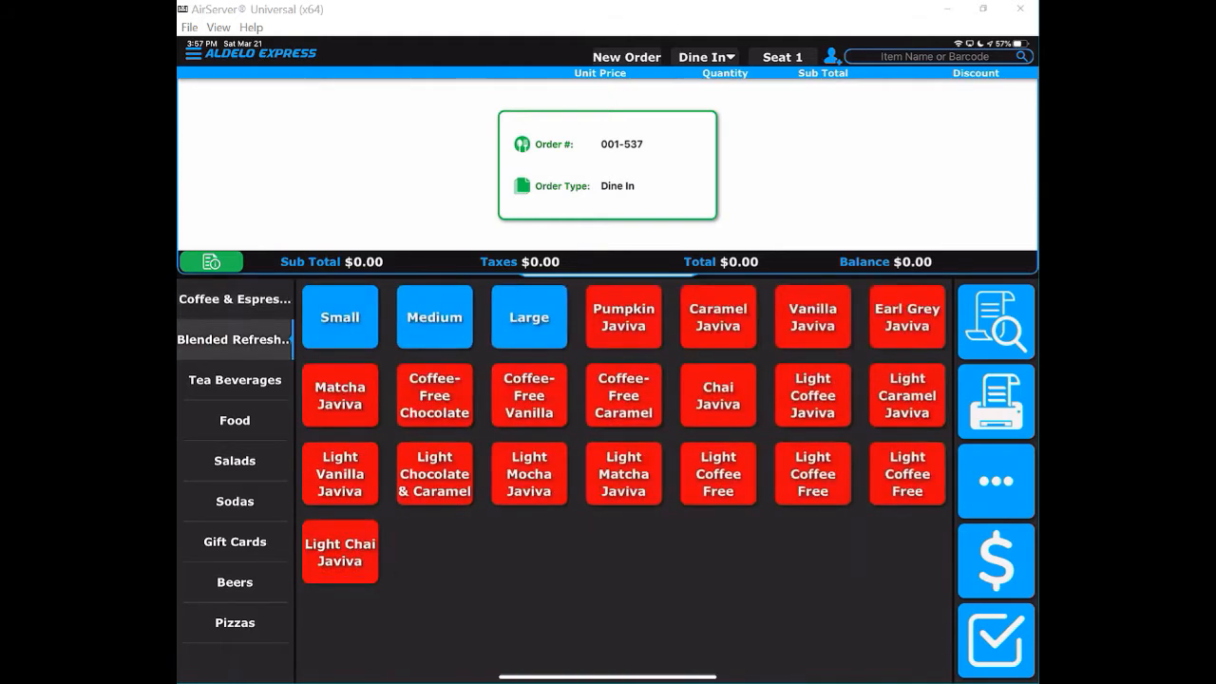
left_click(234, 380)
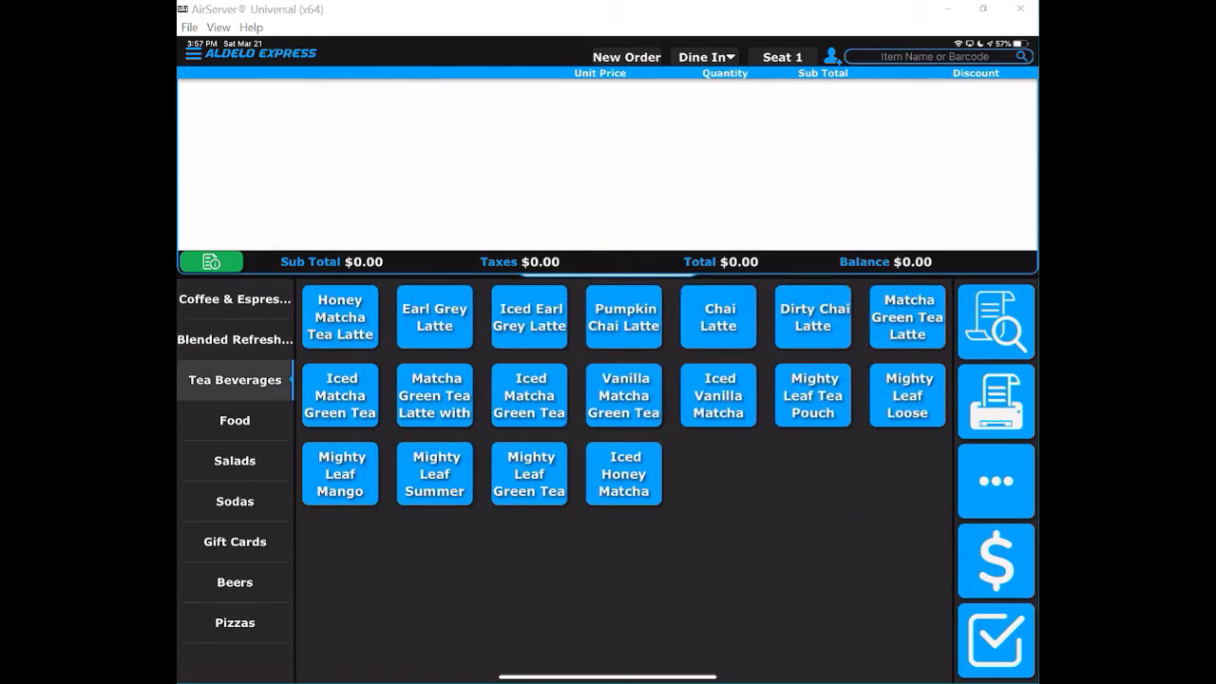
left_click(235, 421)
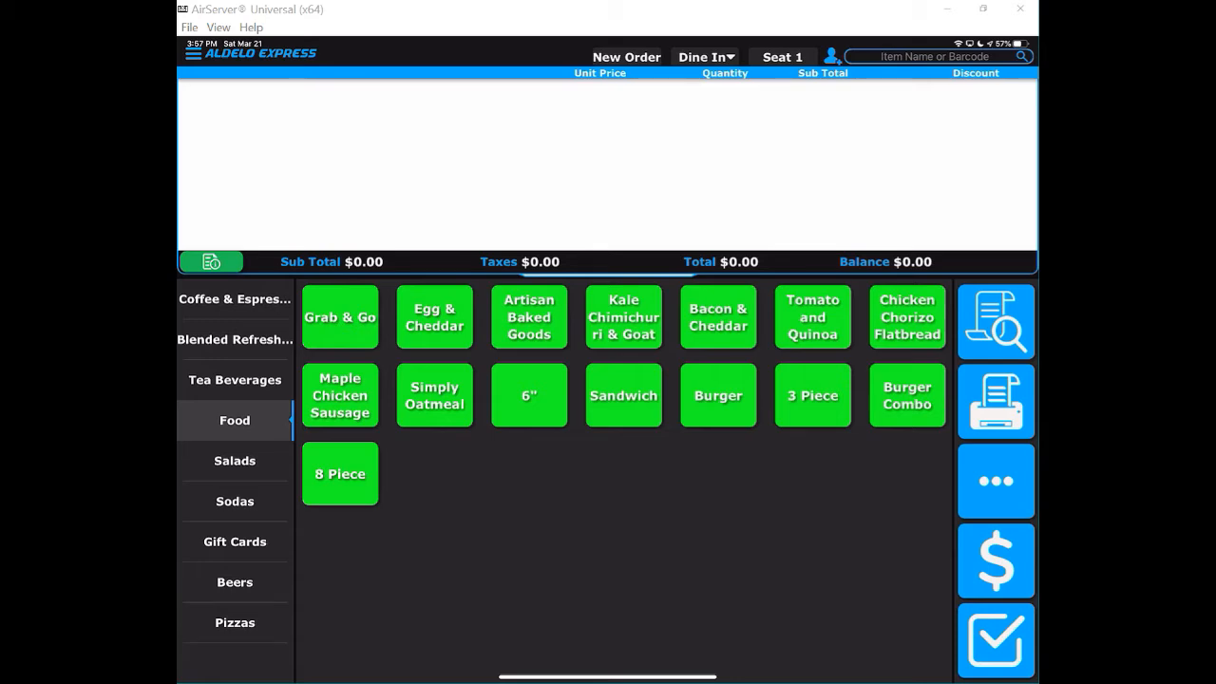
left_click(717, 396)
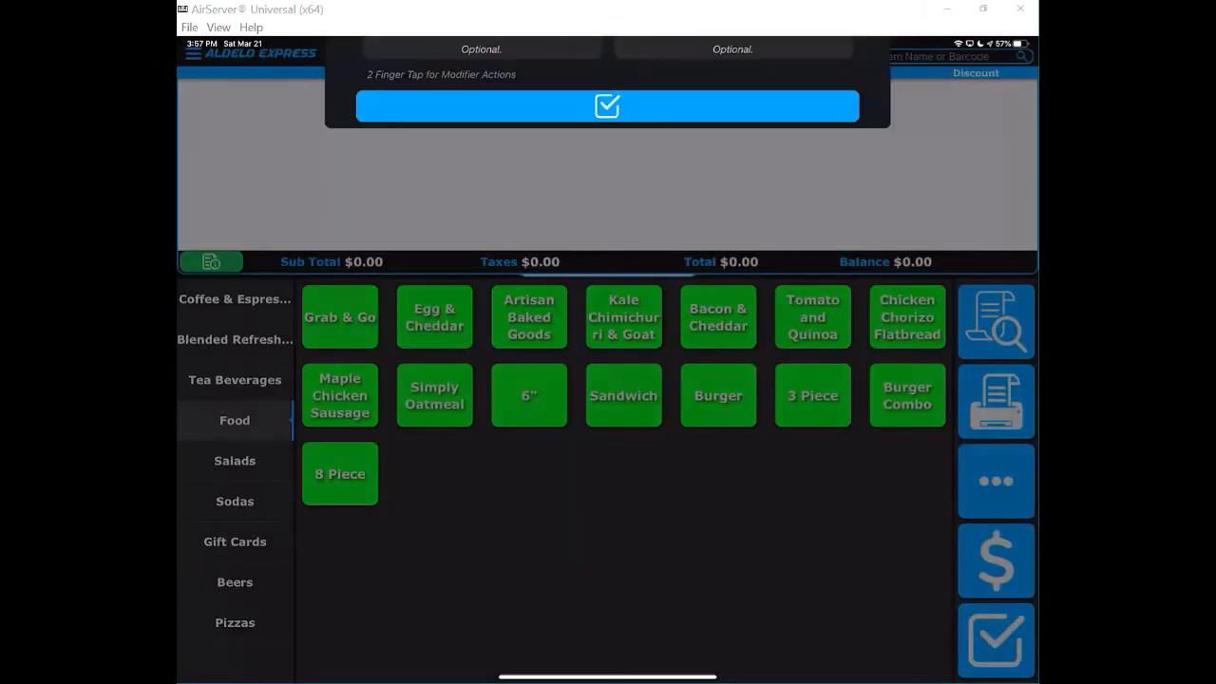
left_click(623, 395)
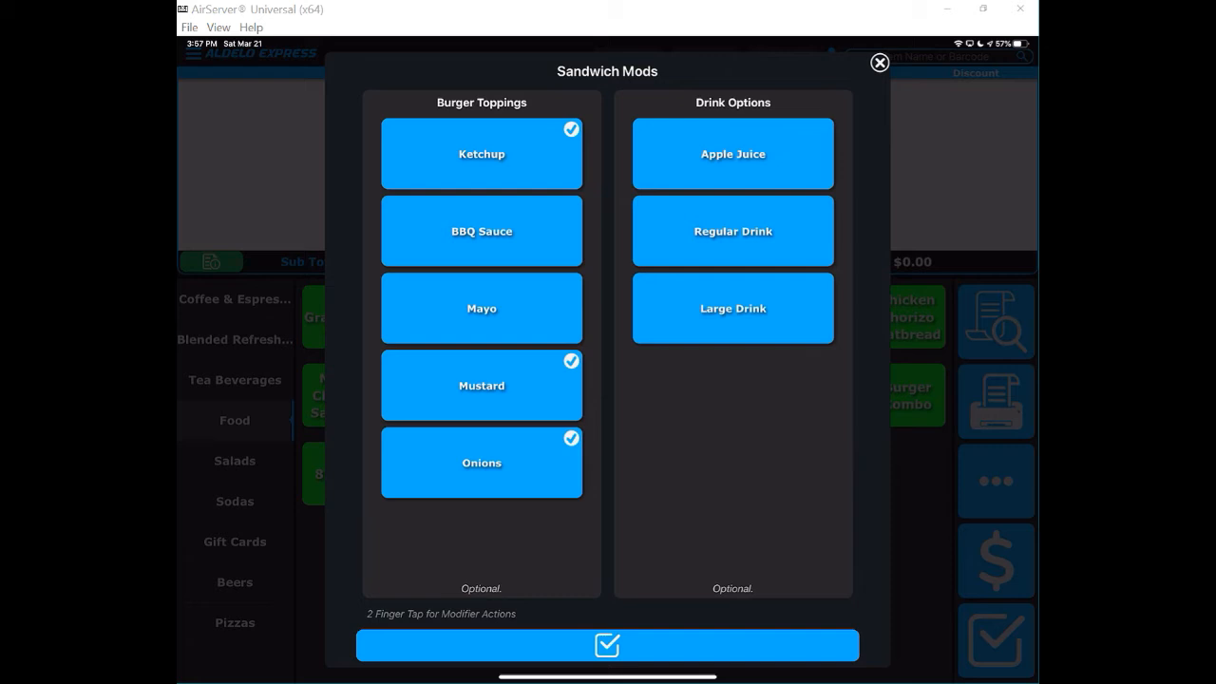
left_click(732, 230)
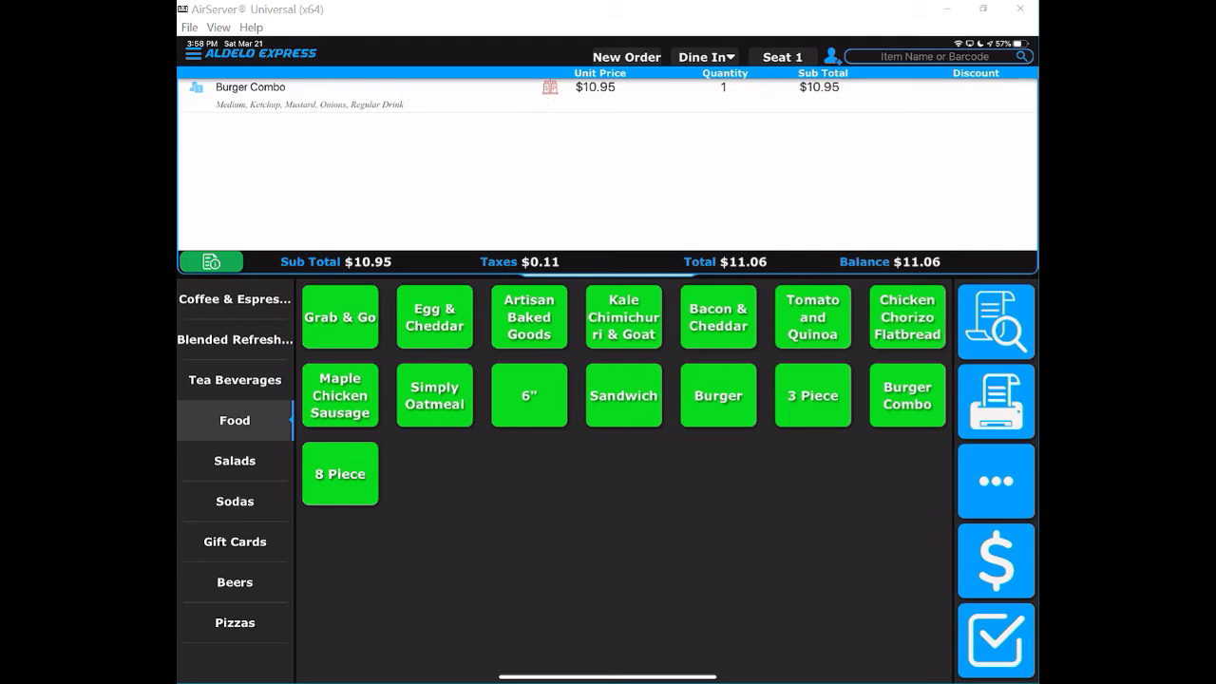
Step: Edit the Burger Combo to Medium Well and add BBQ sauce and mayo
left_click(250, 87)
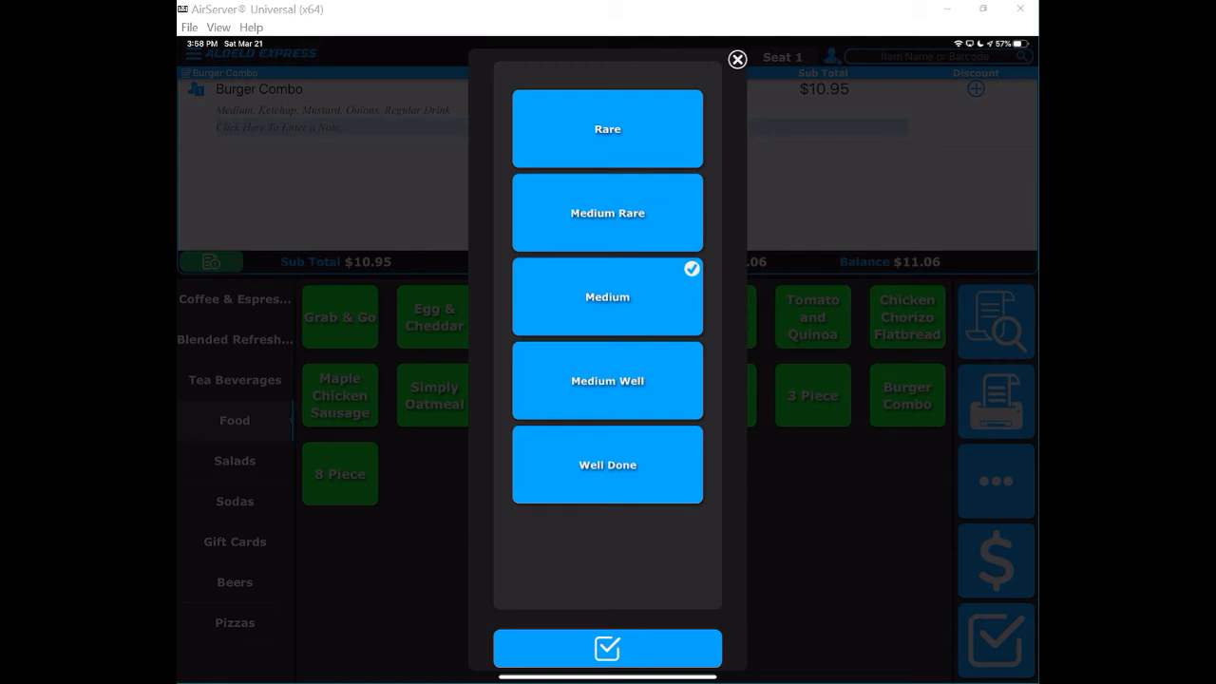
left_click(607, 380)
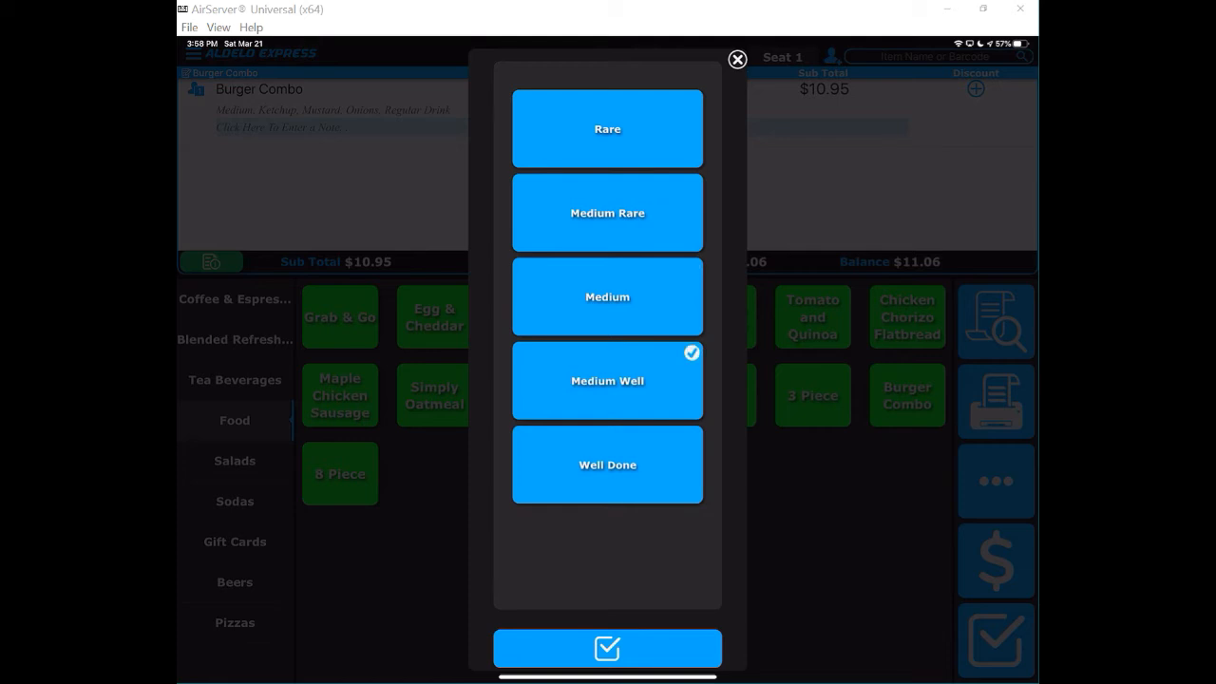
left_click(607, 648)
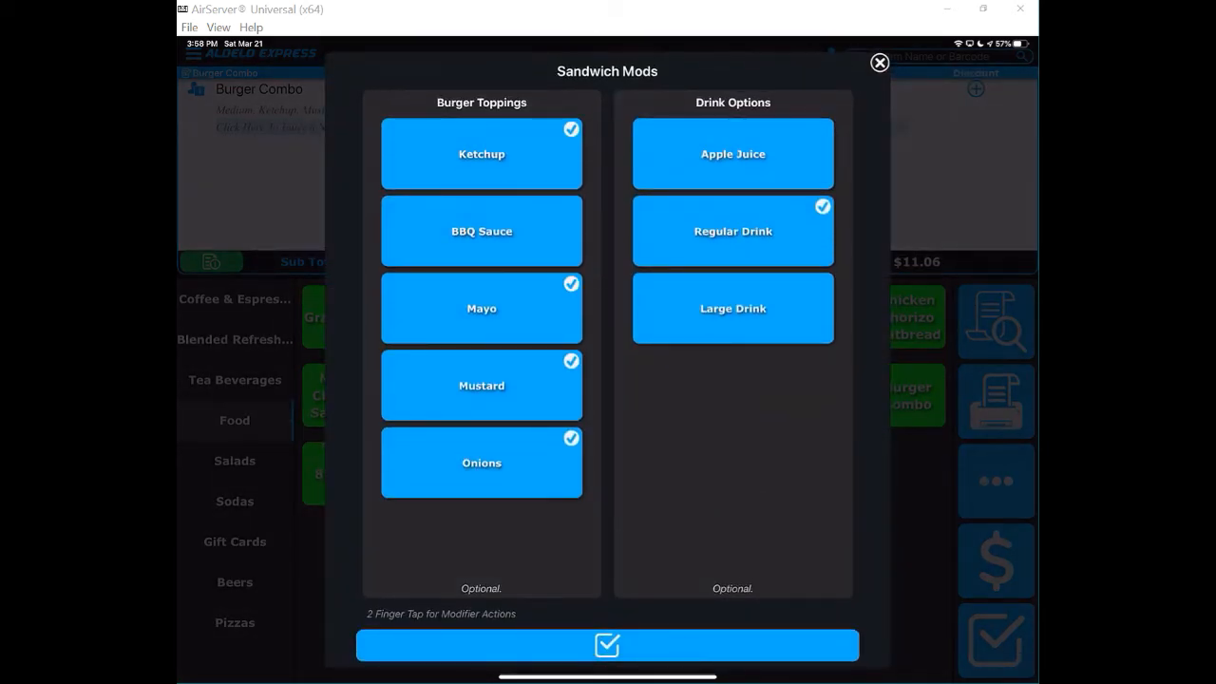
left_click(481, 231)
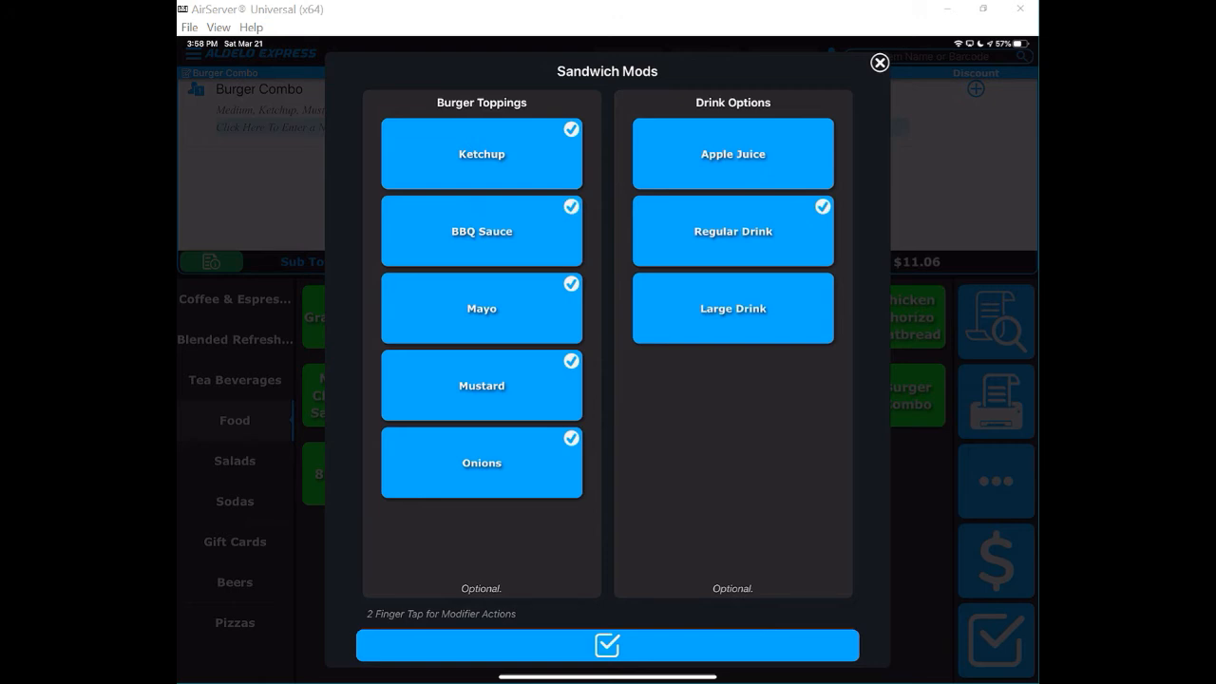
left_click(607, 647)
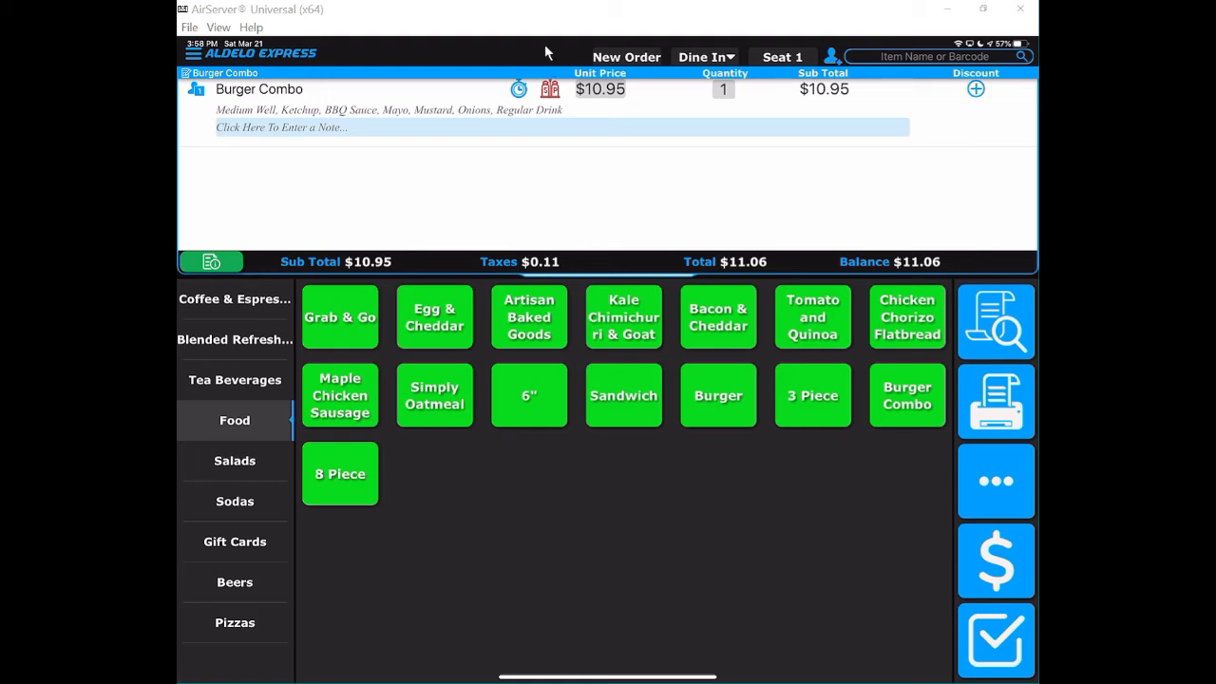
mouse_move(287, 128)
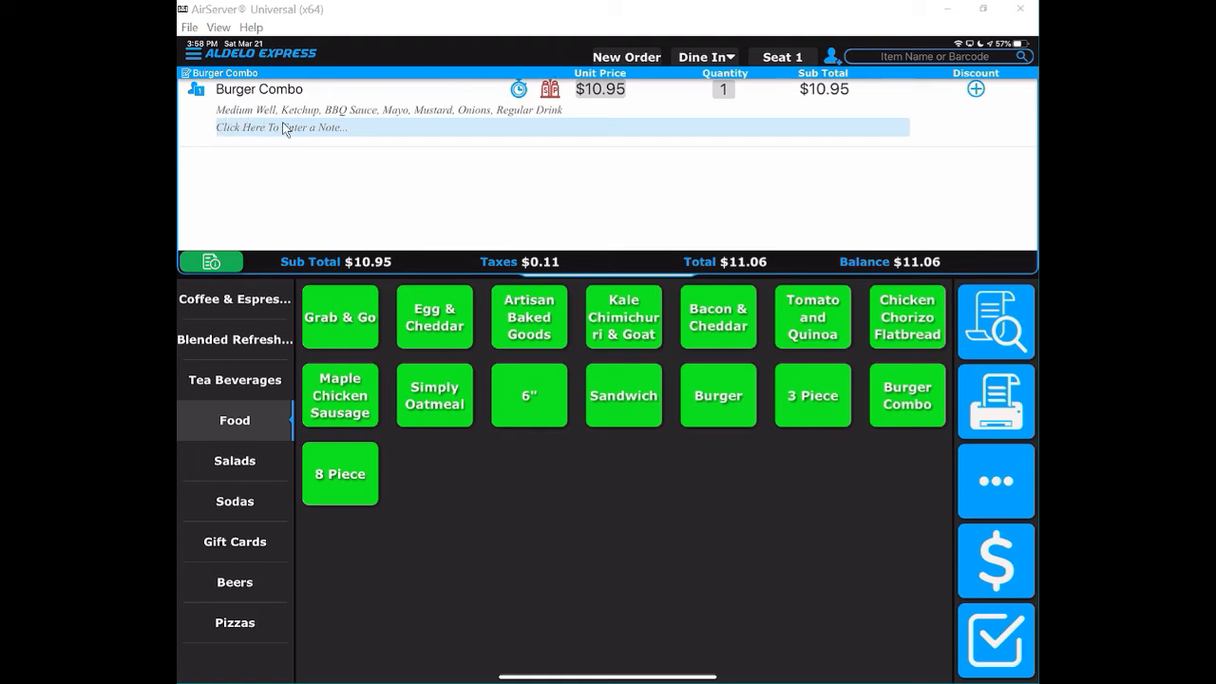
mouse_move(521, 134)
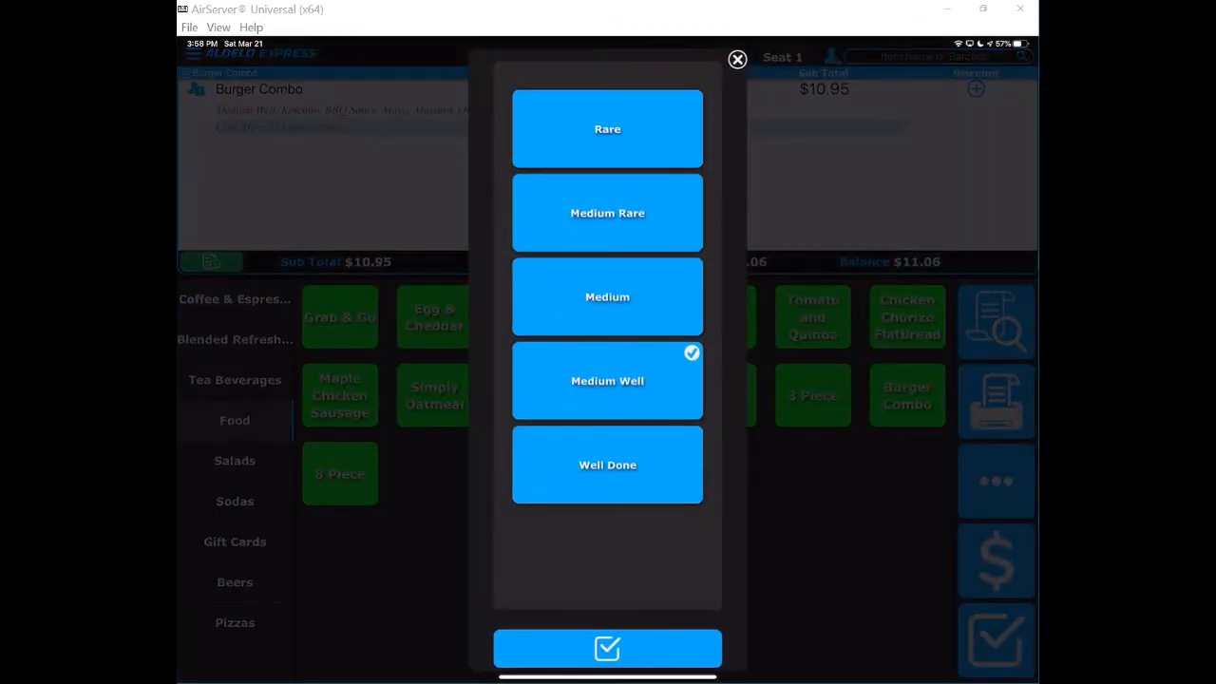
Step: Return the Burger Combo's doneness to Medium, keeping its toppings and drink
left_click(607, 649)
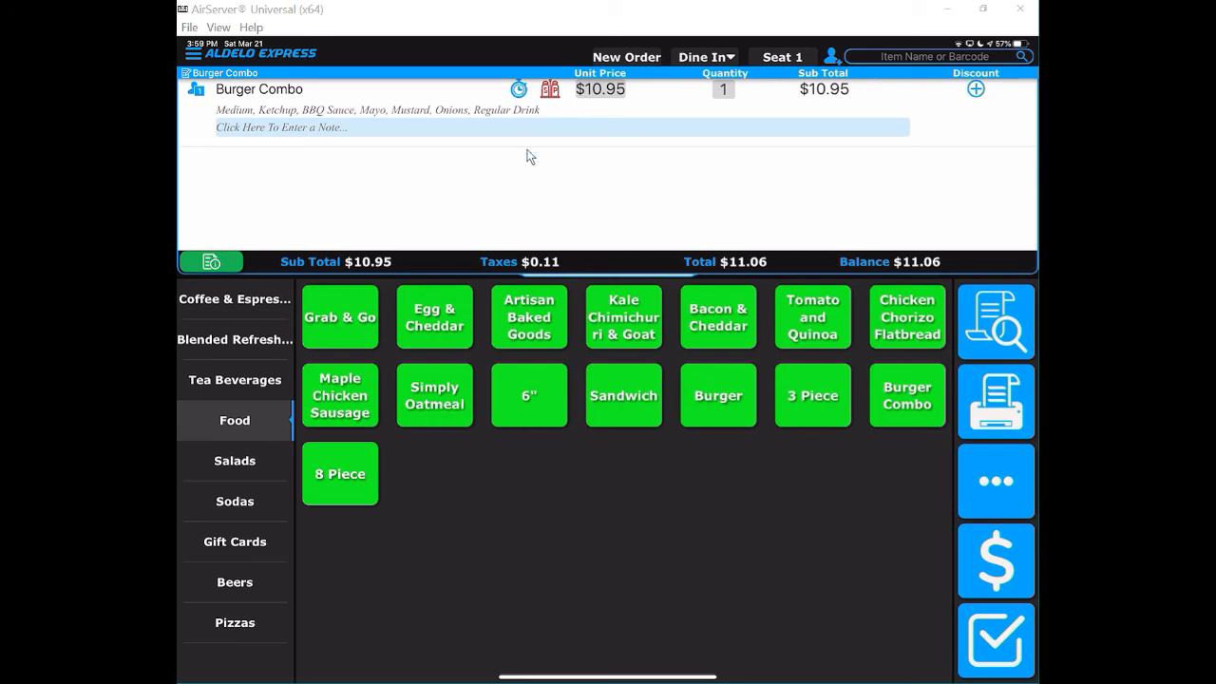
mouse_move(806, 455)
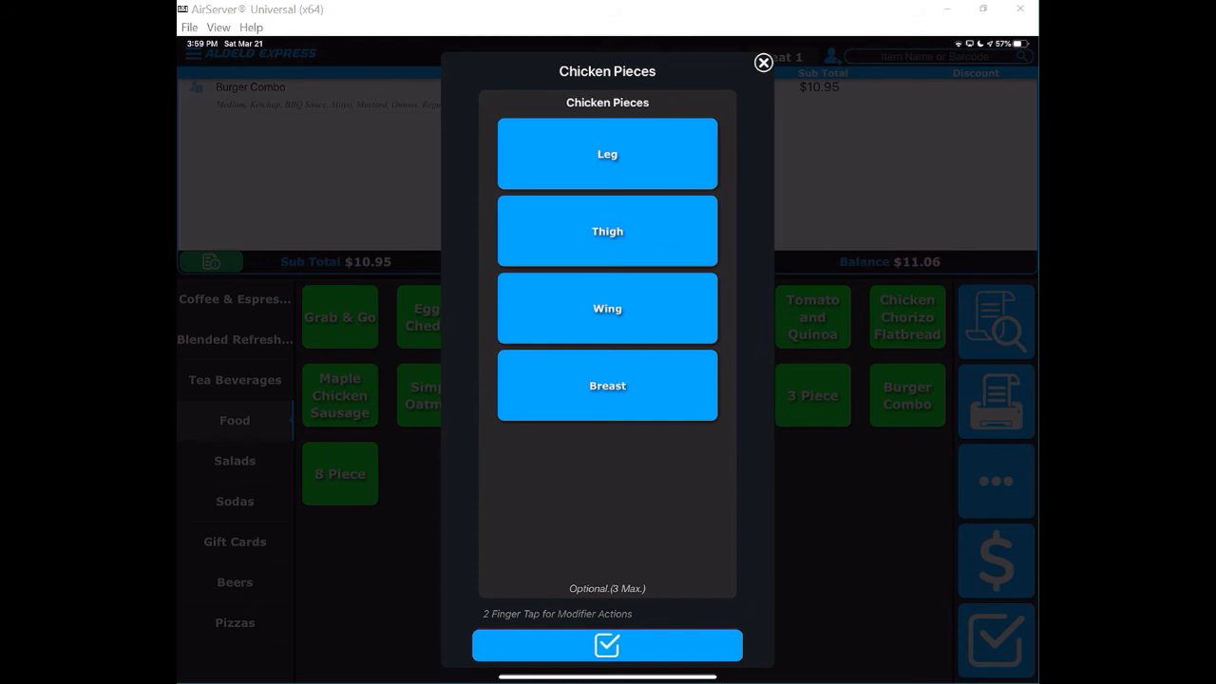
Step: Add two 3 Piece orders, one with thigh, wing, breast, and settle $27.12 in cash
left_click(607, 646)
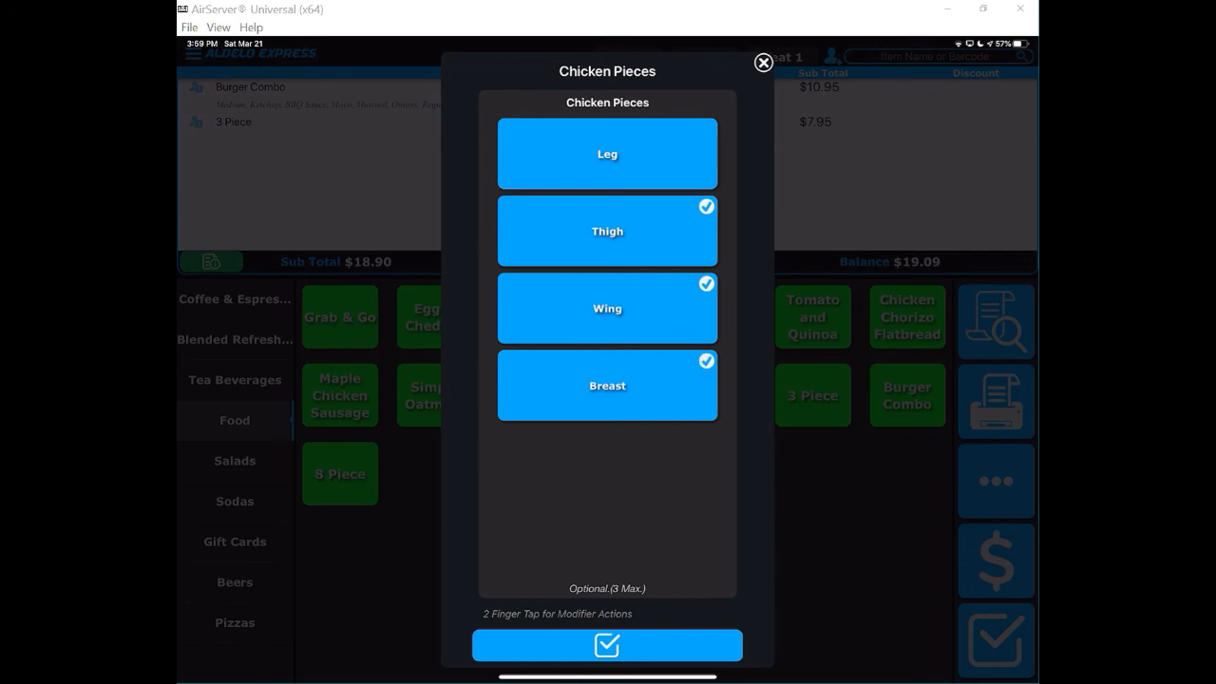
left_click(607, 645)
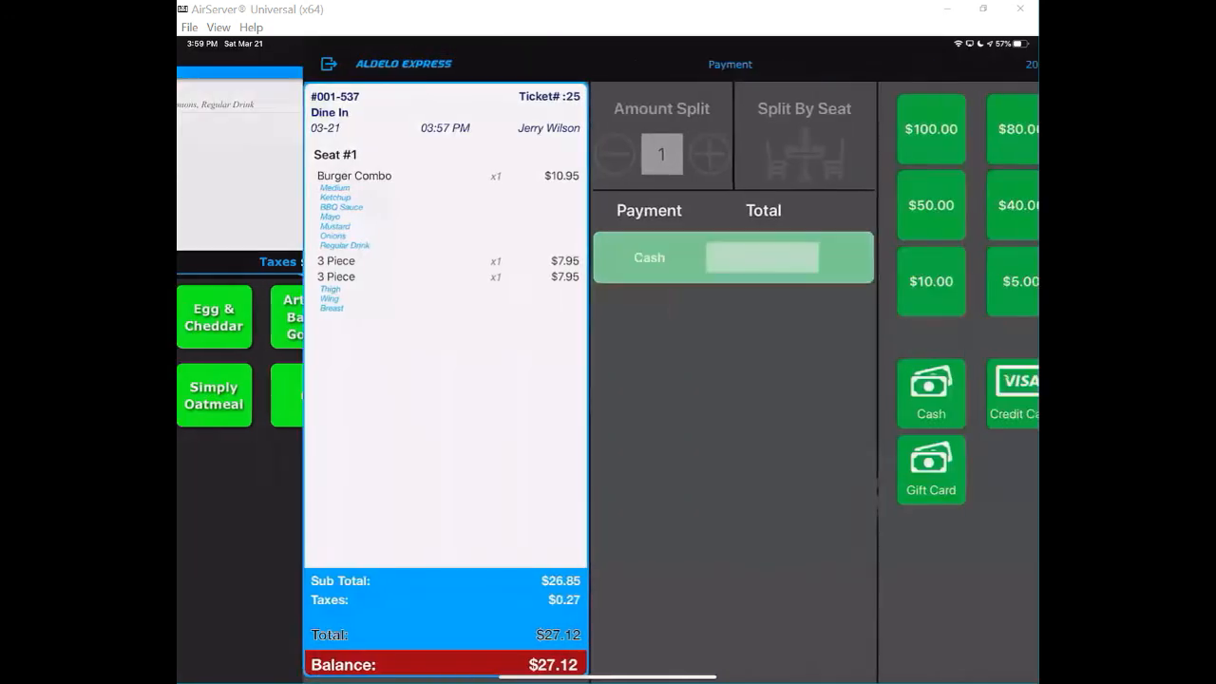
left_click(930, 393)
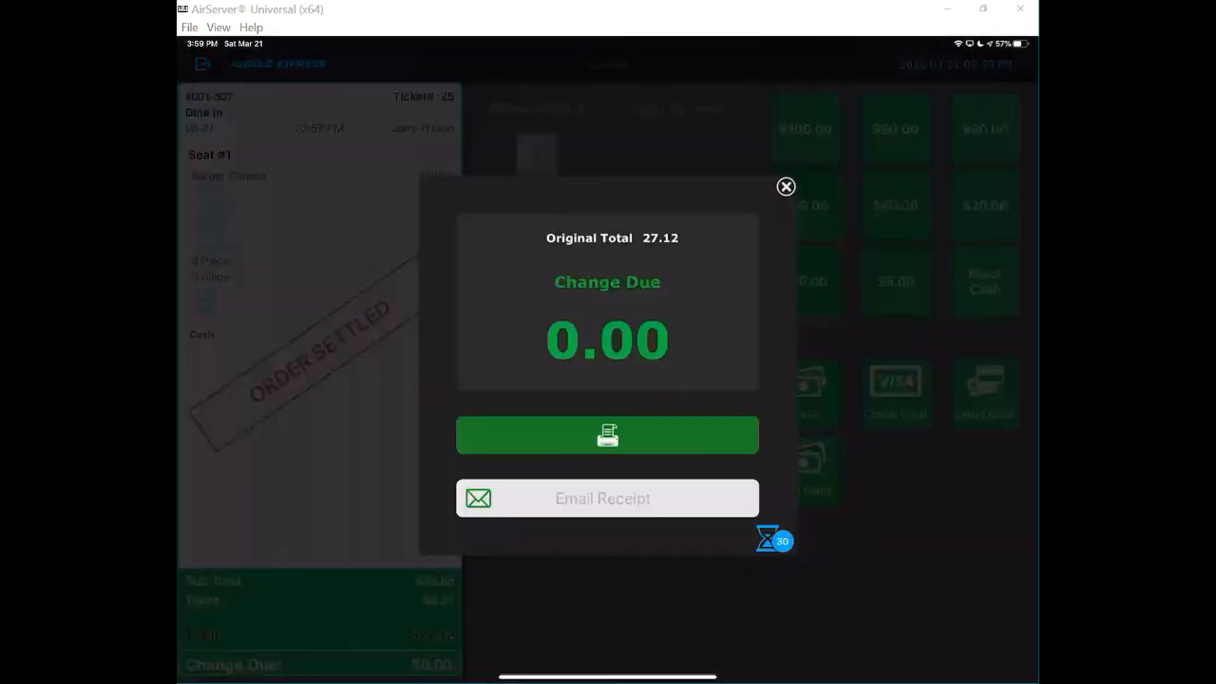
left_click(786, 186)
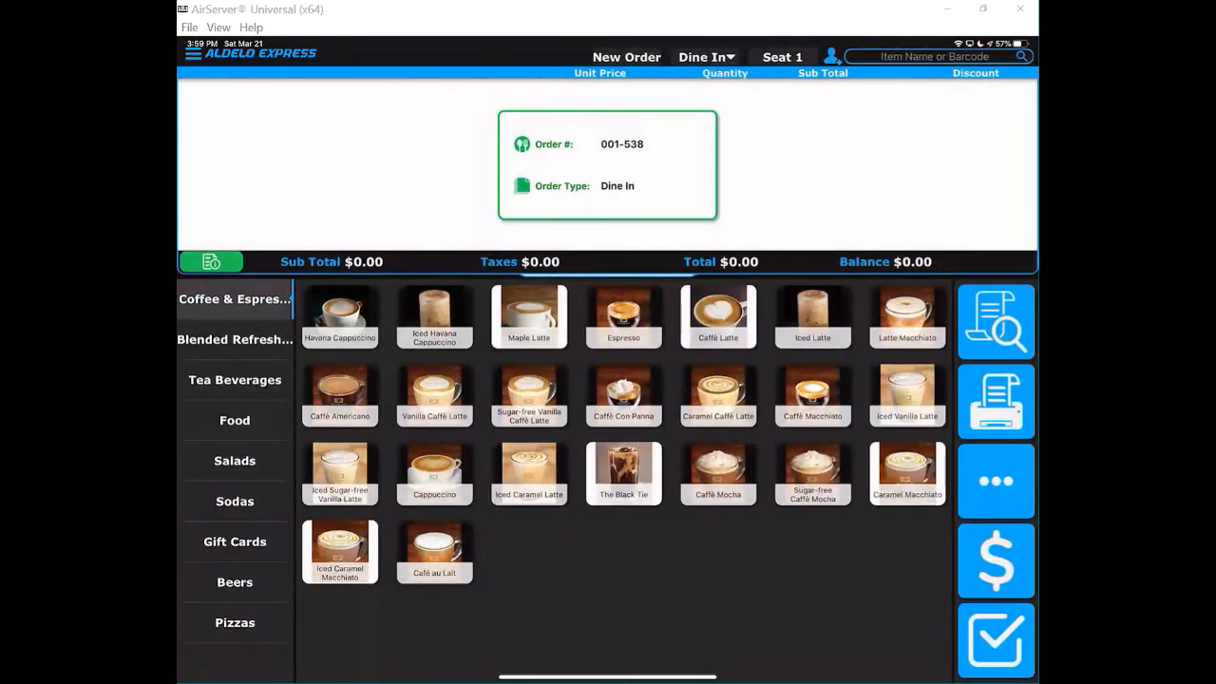